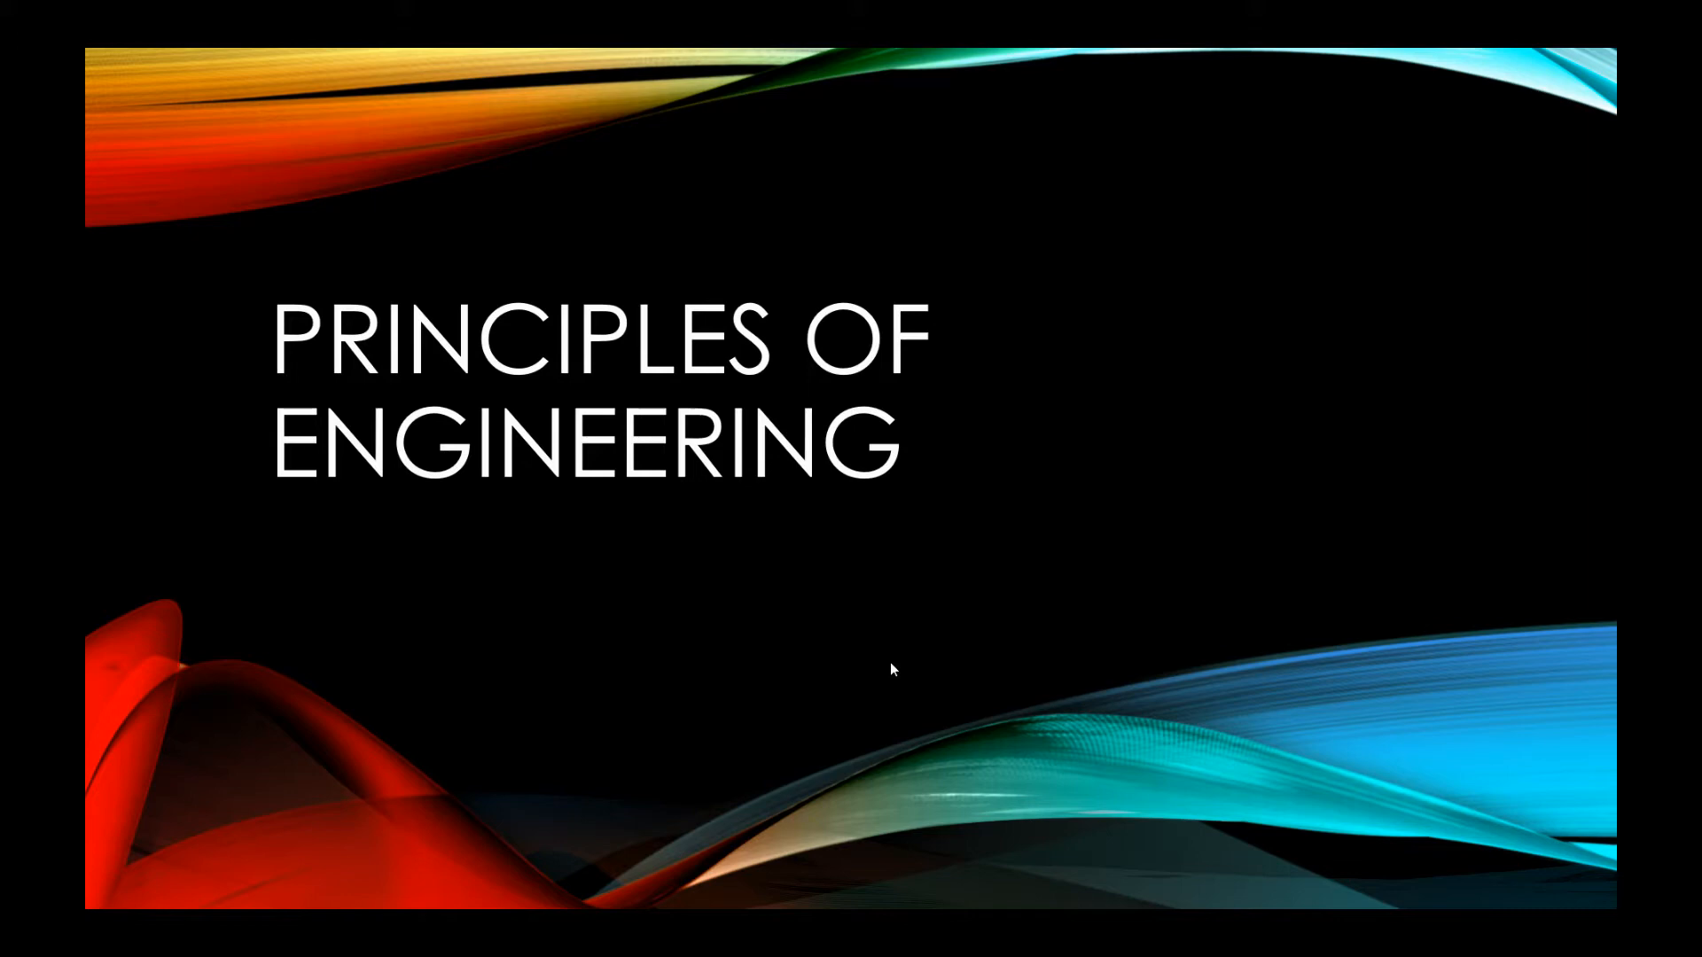
mouse_move(1531, 951)
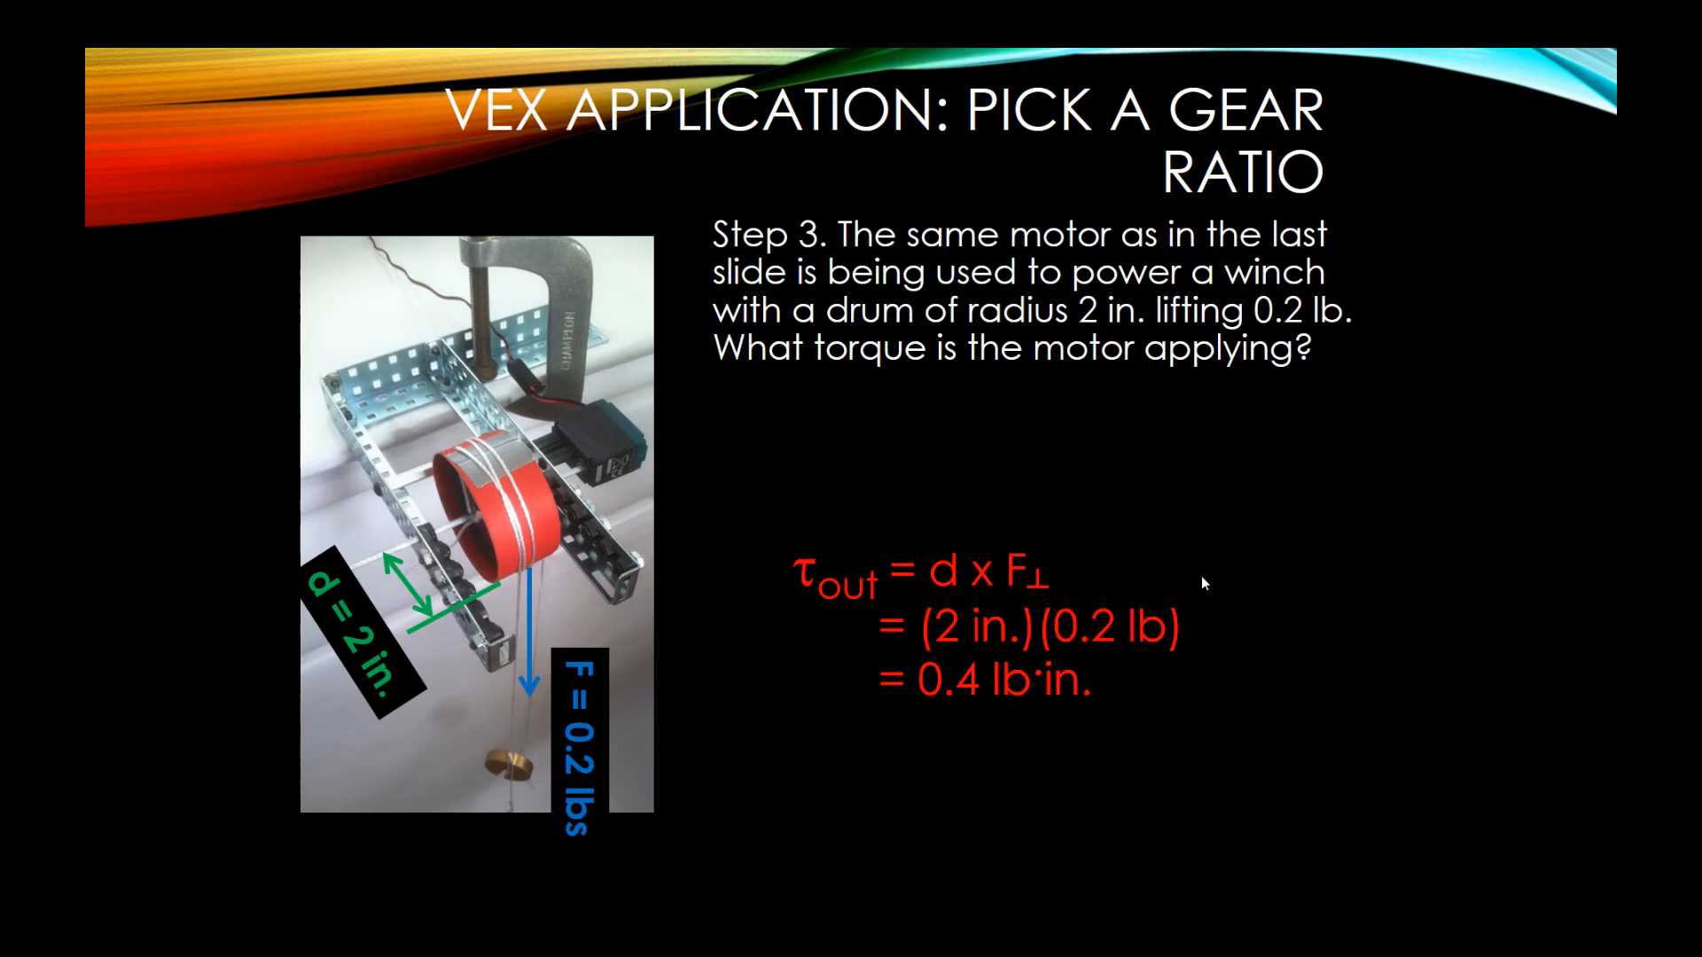
Step: Advance to the 'VEX Application: Pick a Gear Ratio' Step 3 winch torque slide
key("Right")
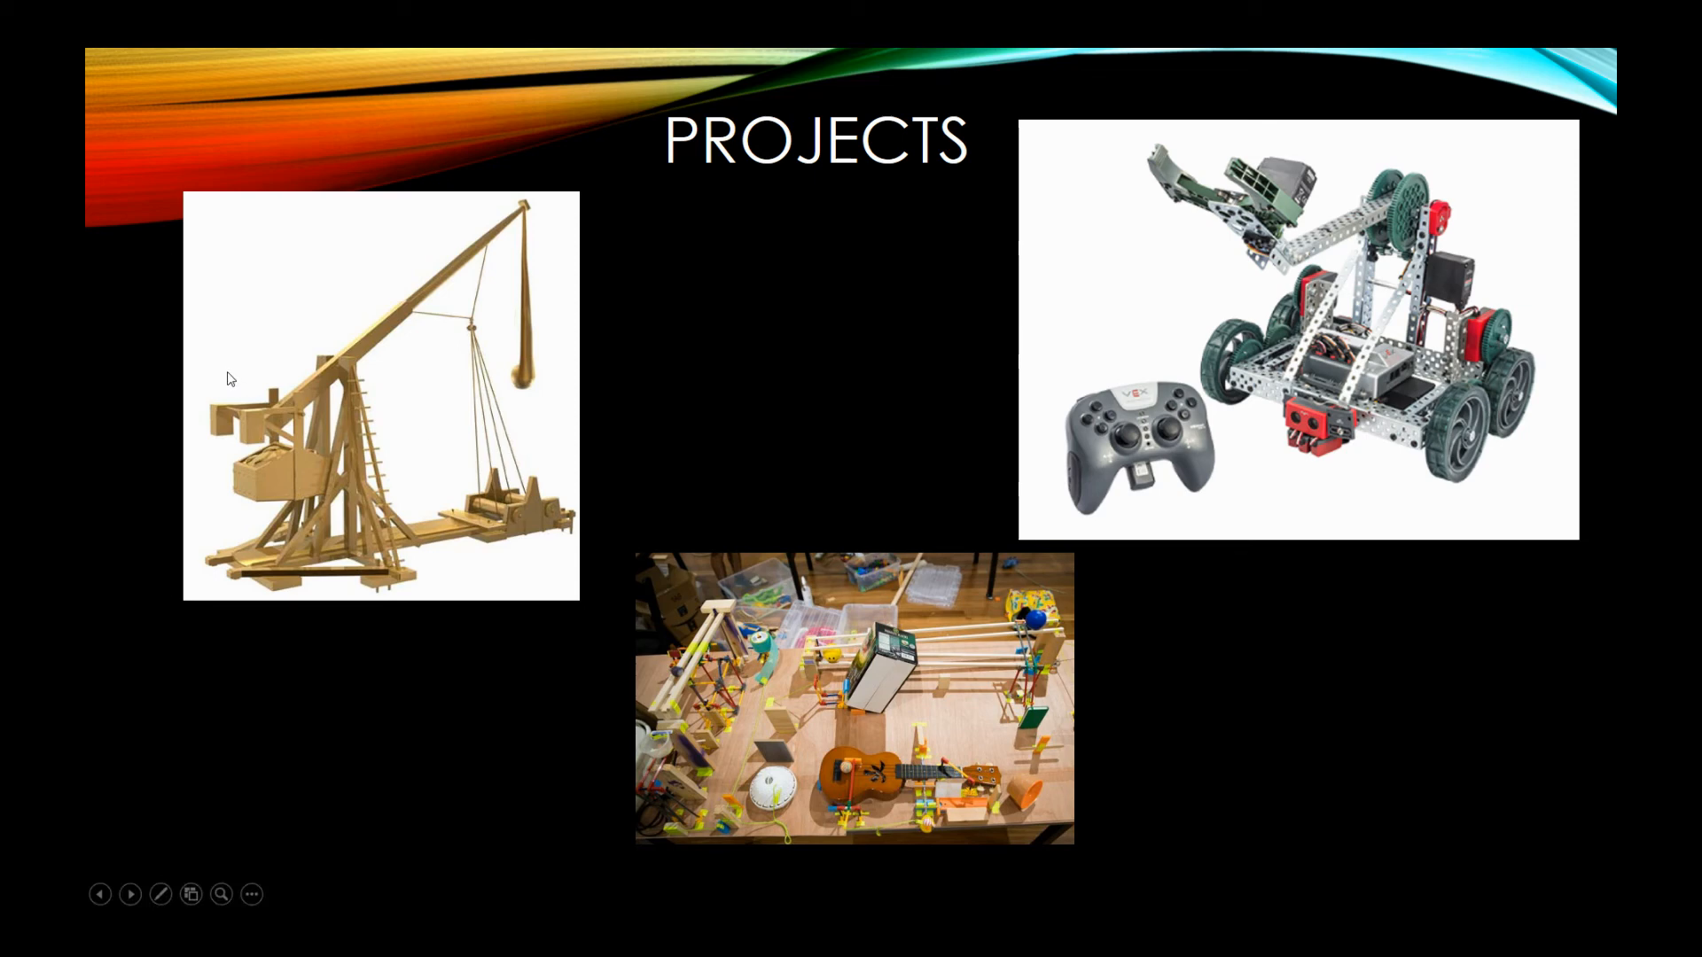
mouse_move(973, 651)
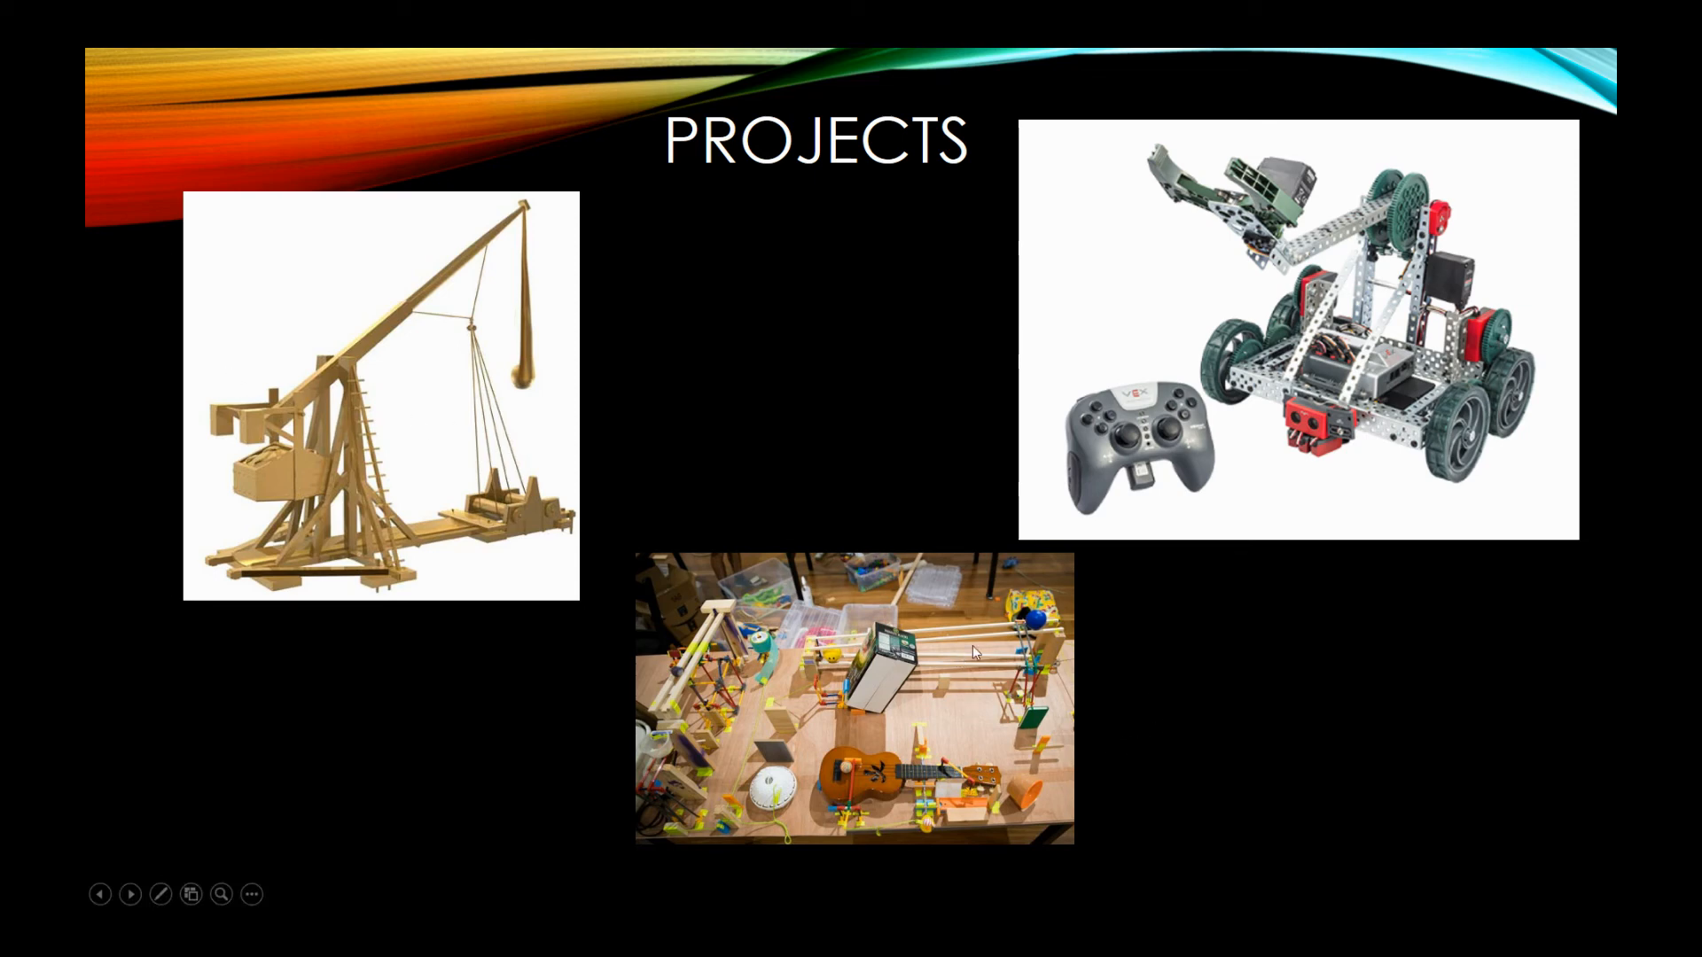
mouse_move(973, 648)
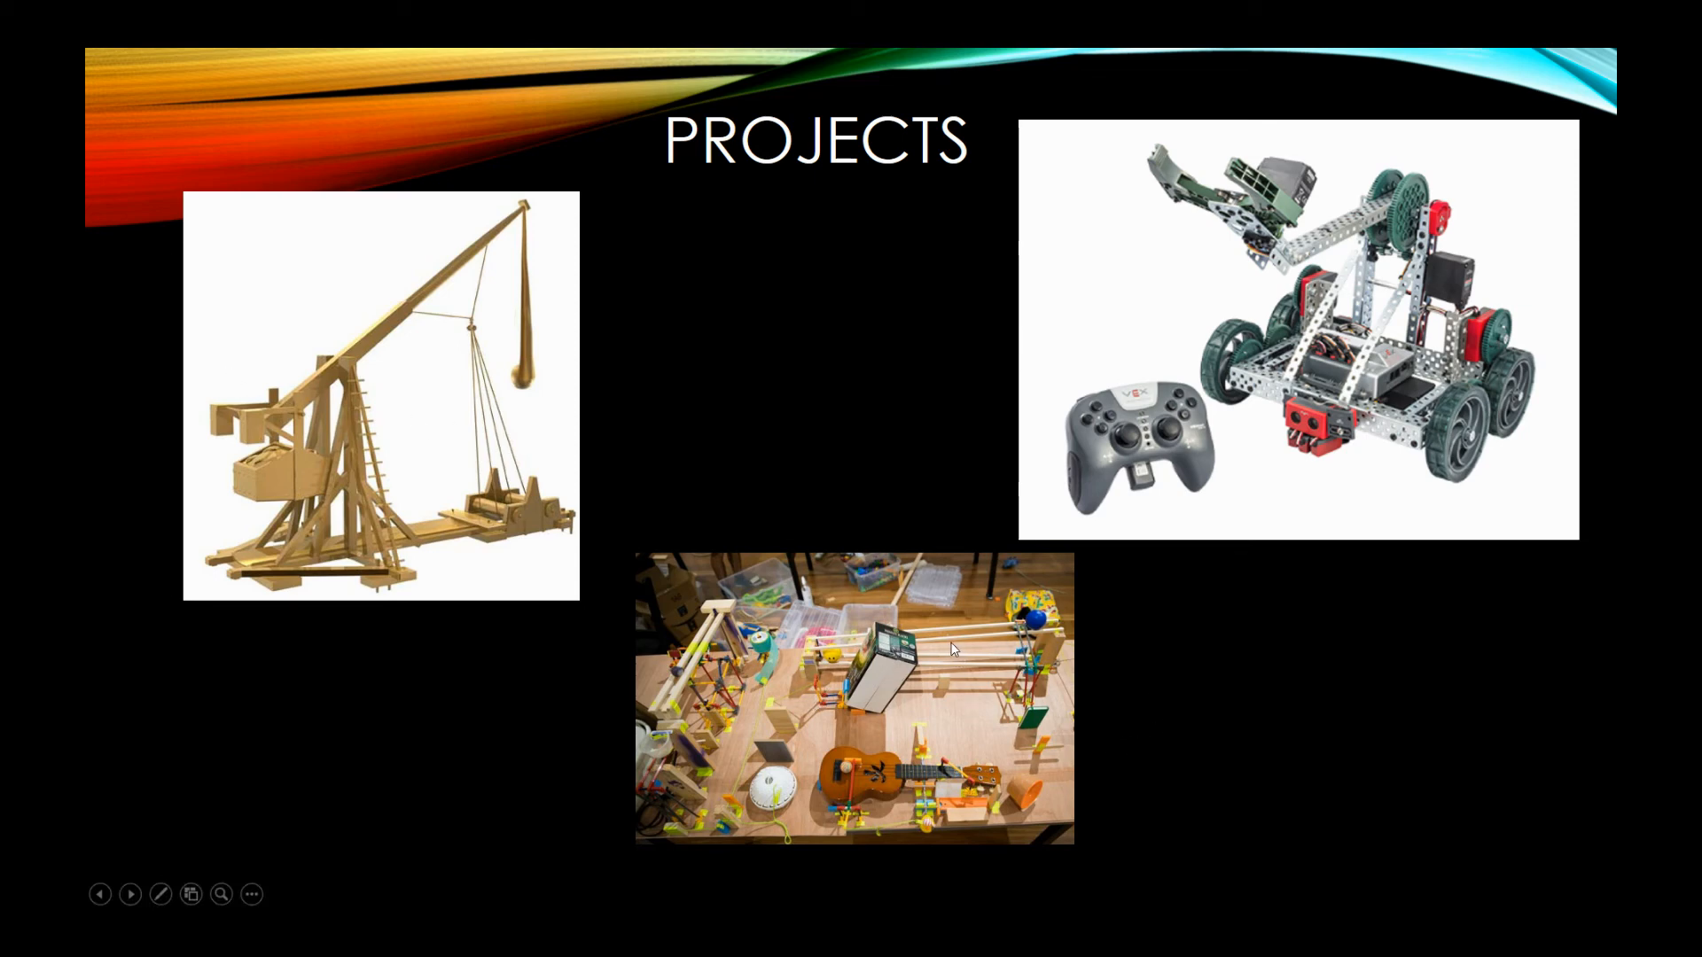
mouse_move(923, 702)
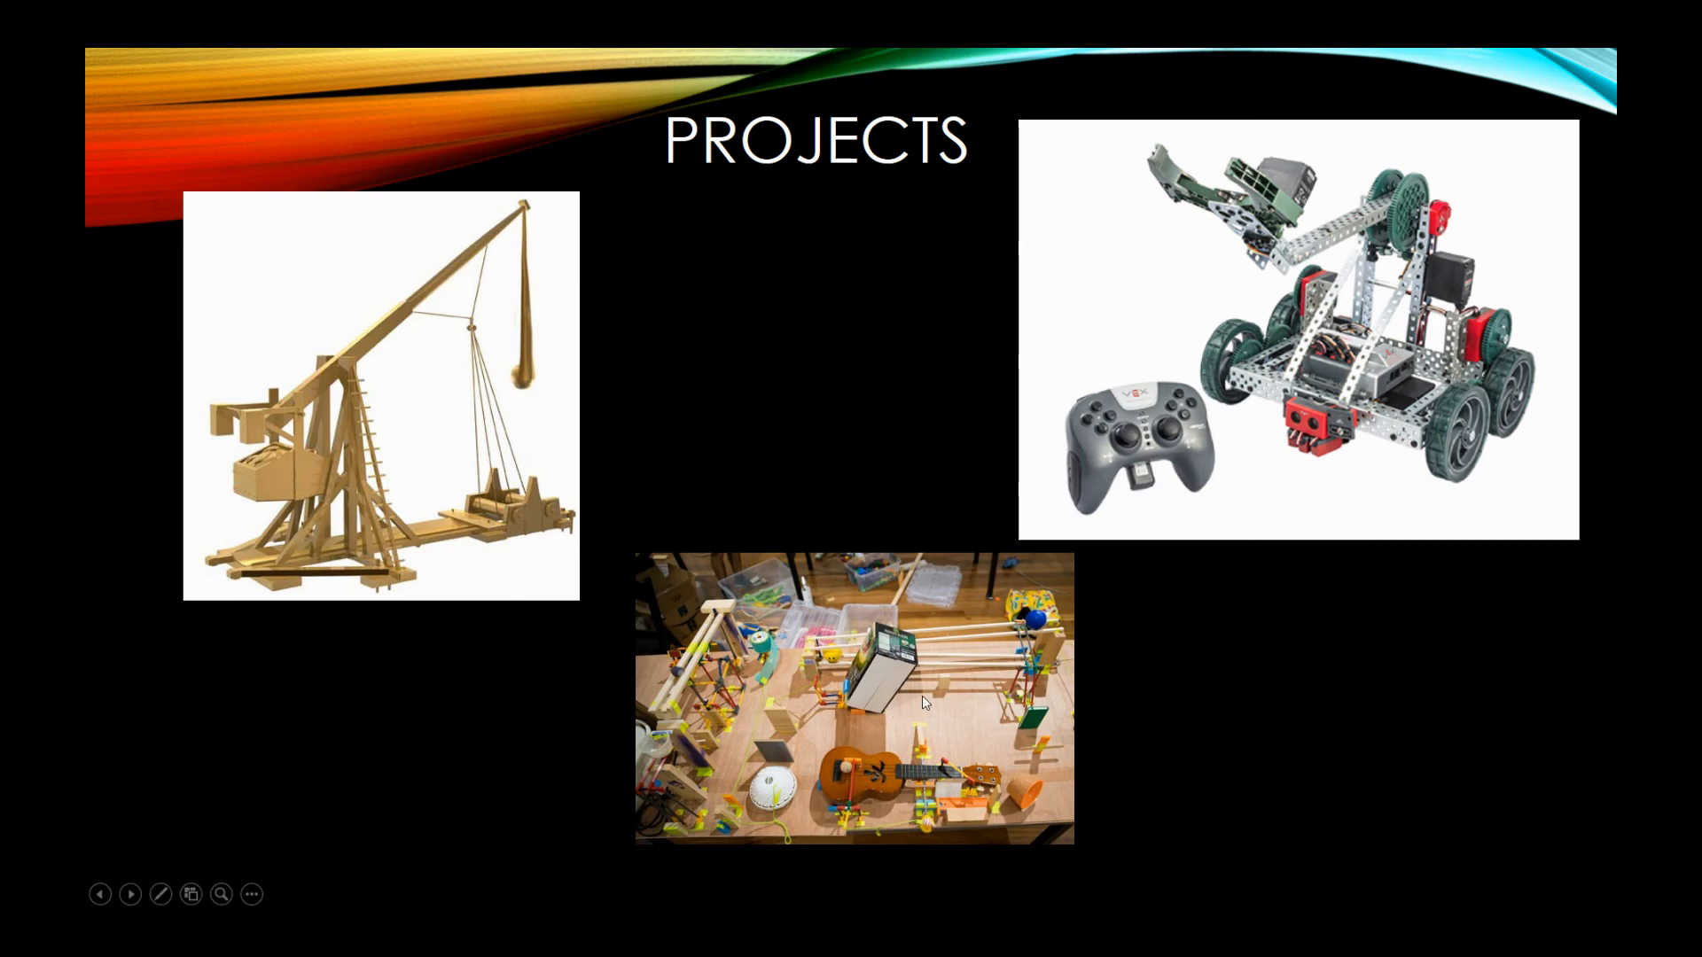
mouse_move(402, 332)
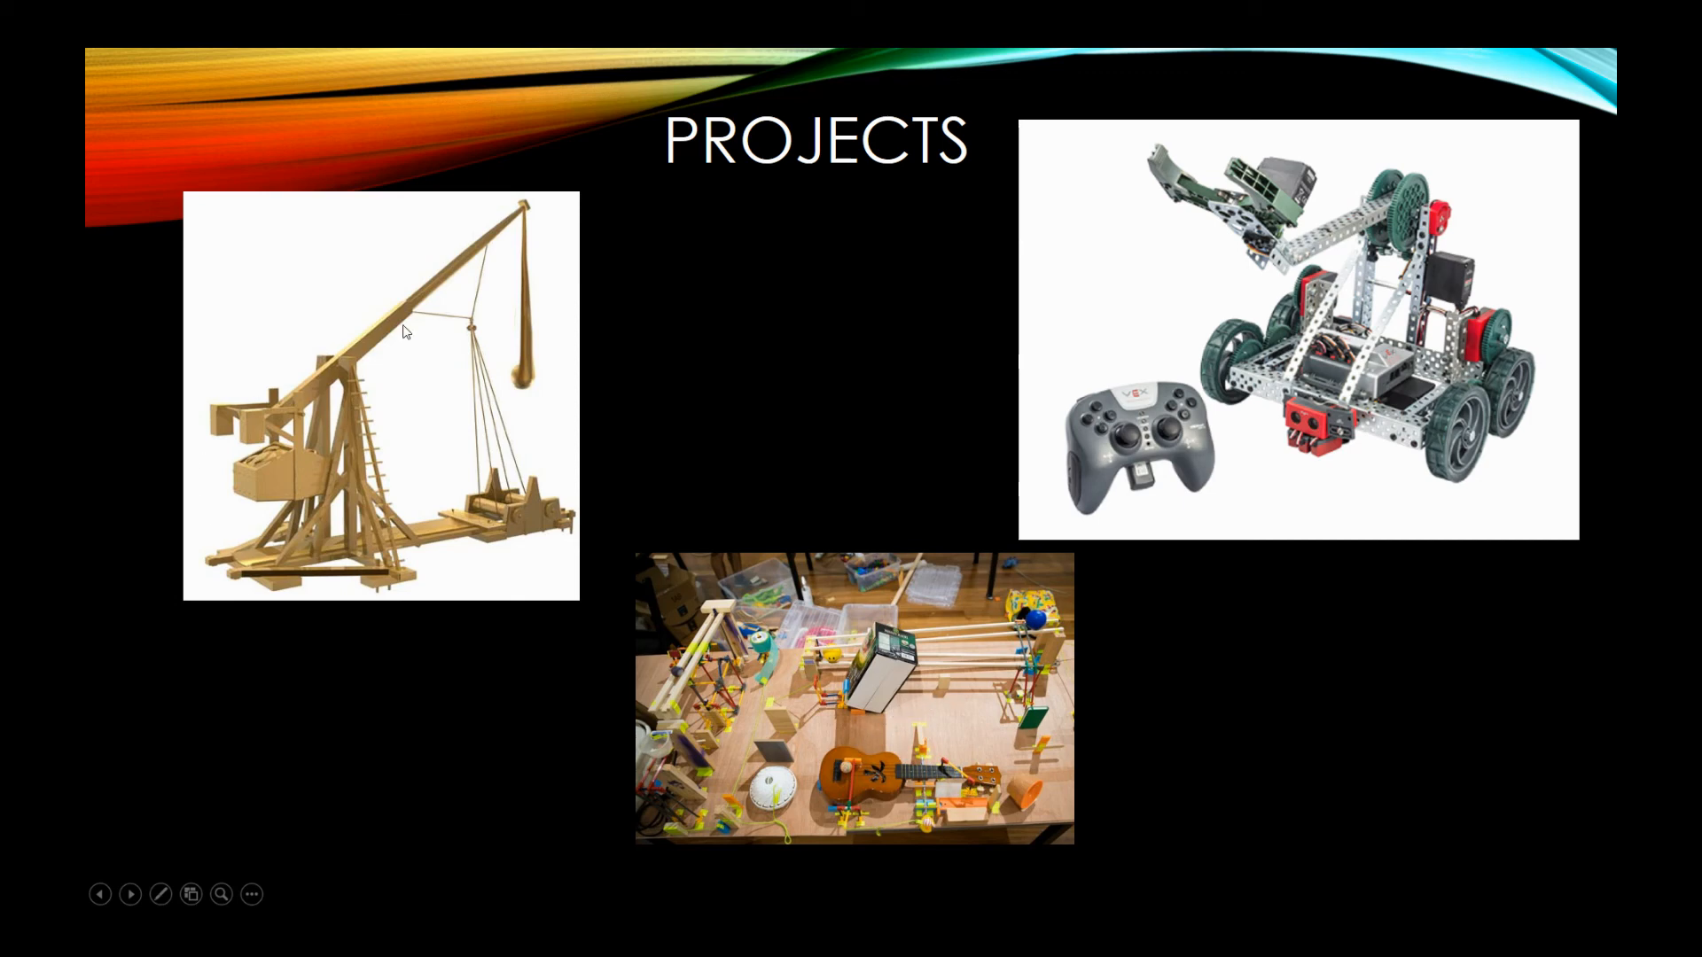
mouse_move(517, 602)
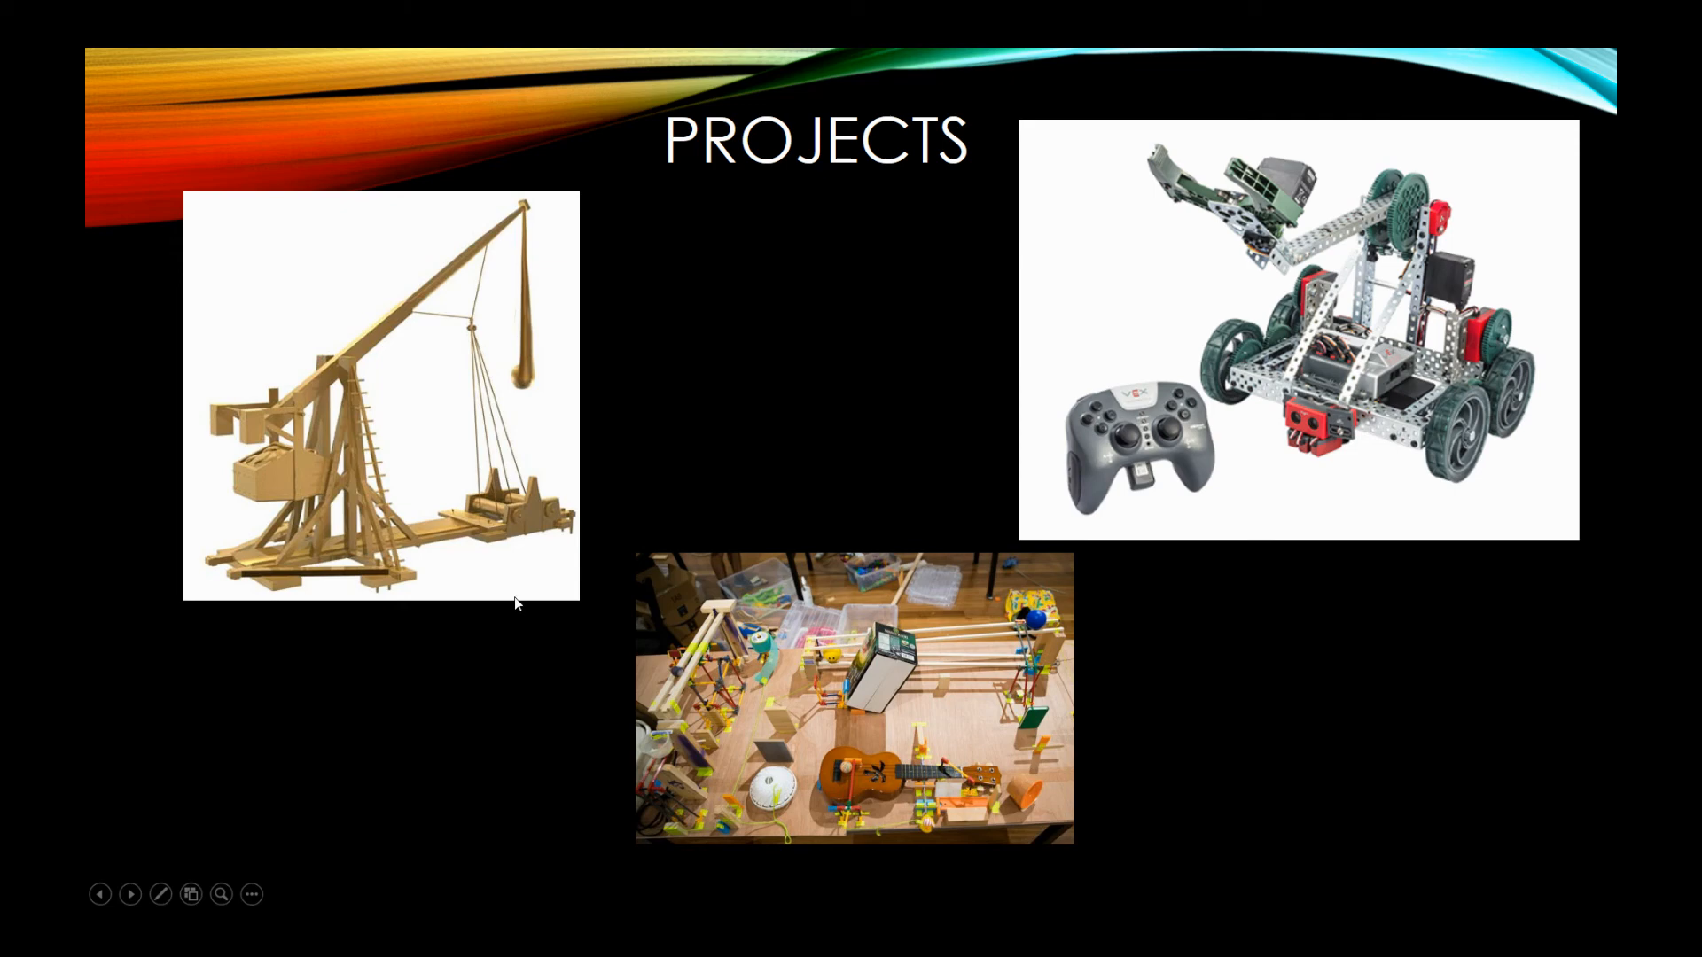
mouse_move(512, 571)
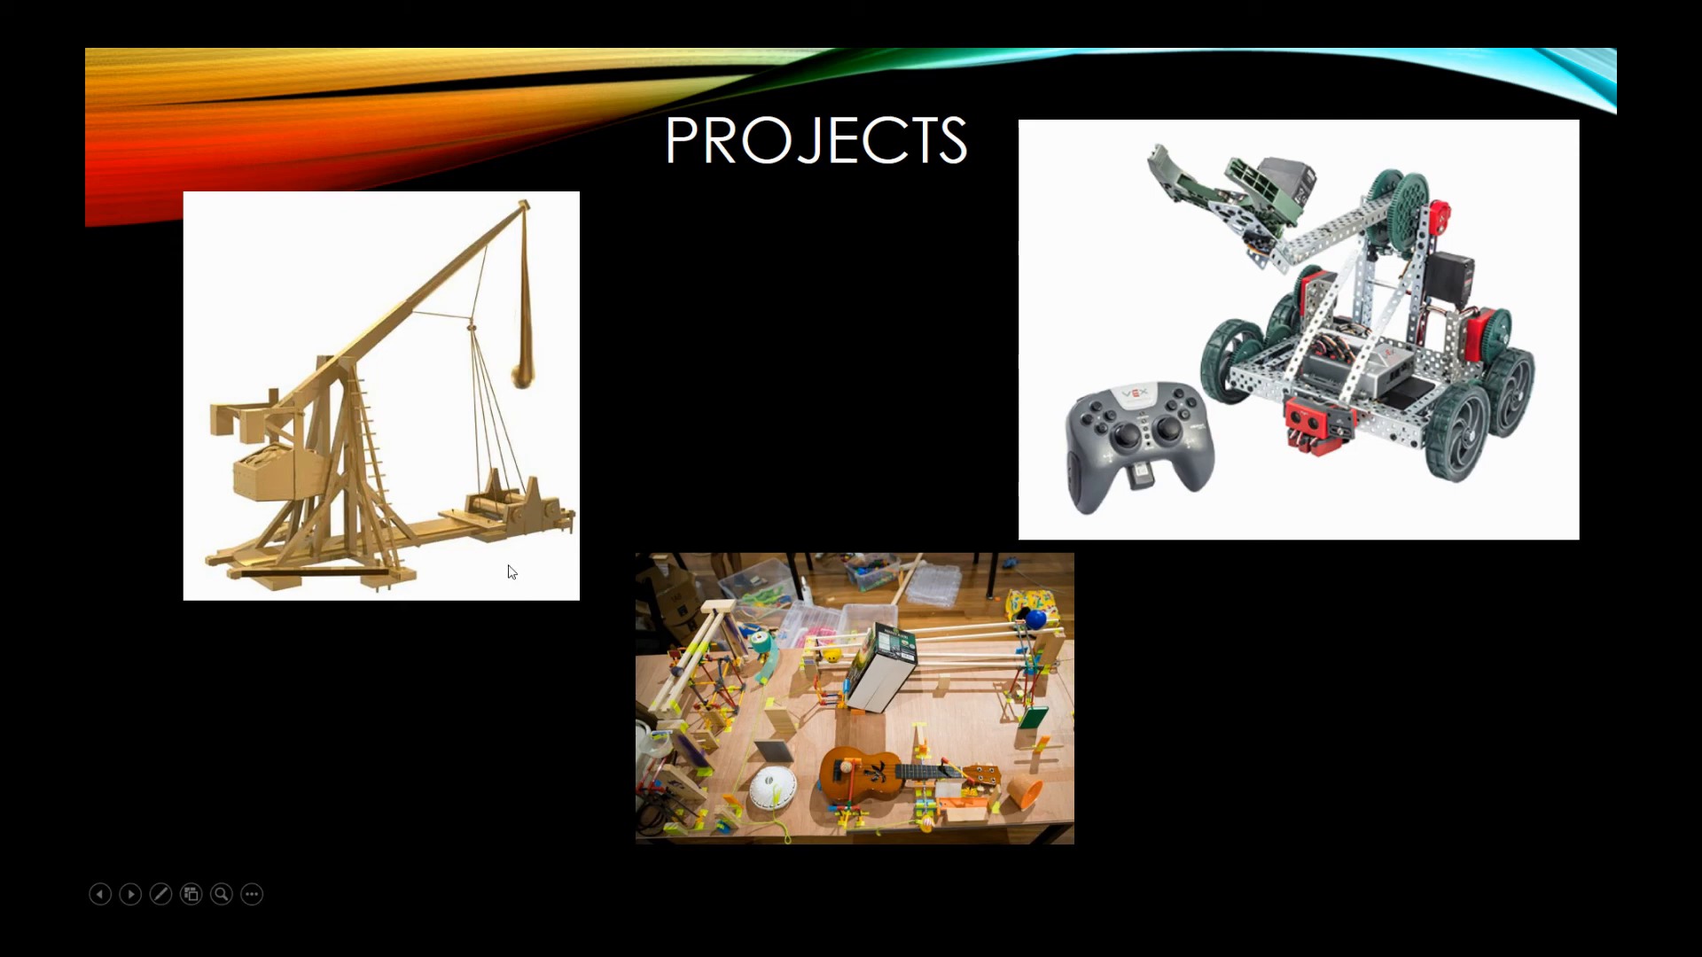
mouse_move(736, 410)
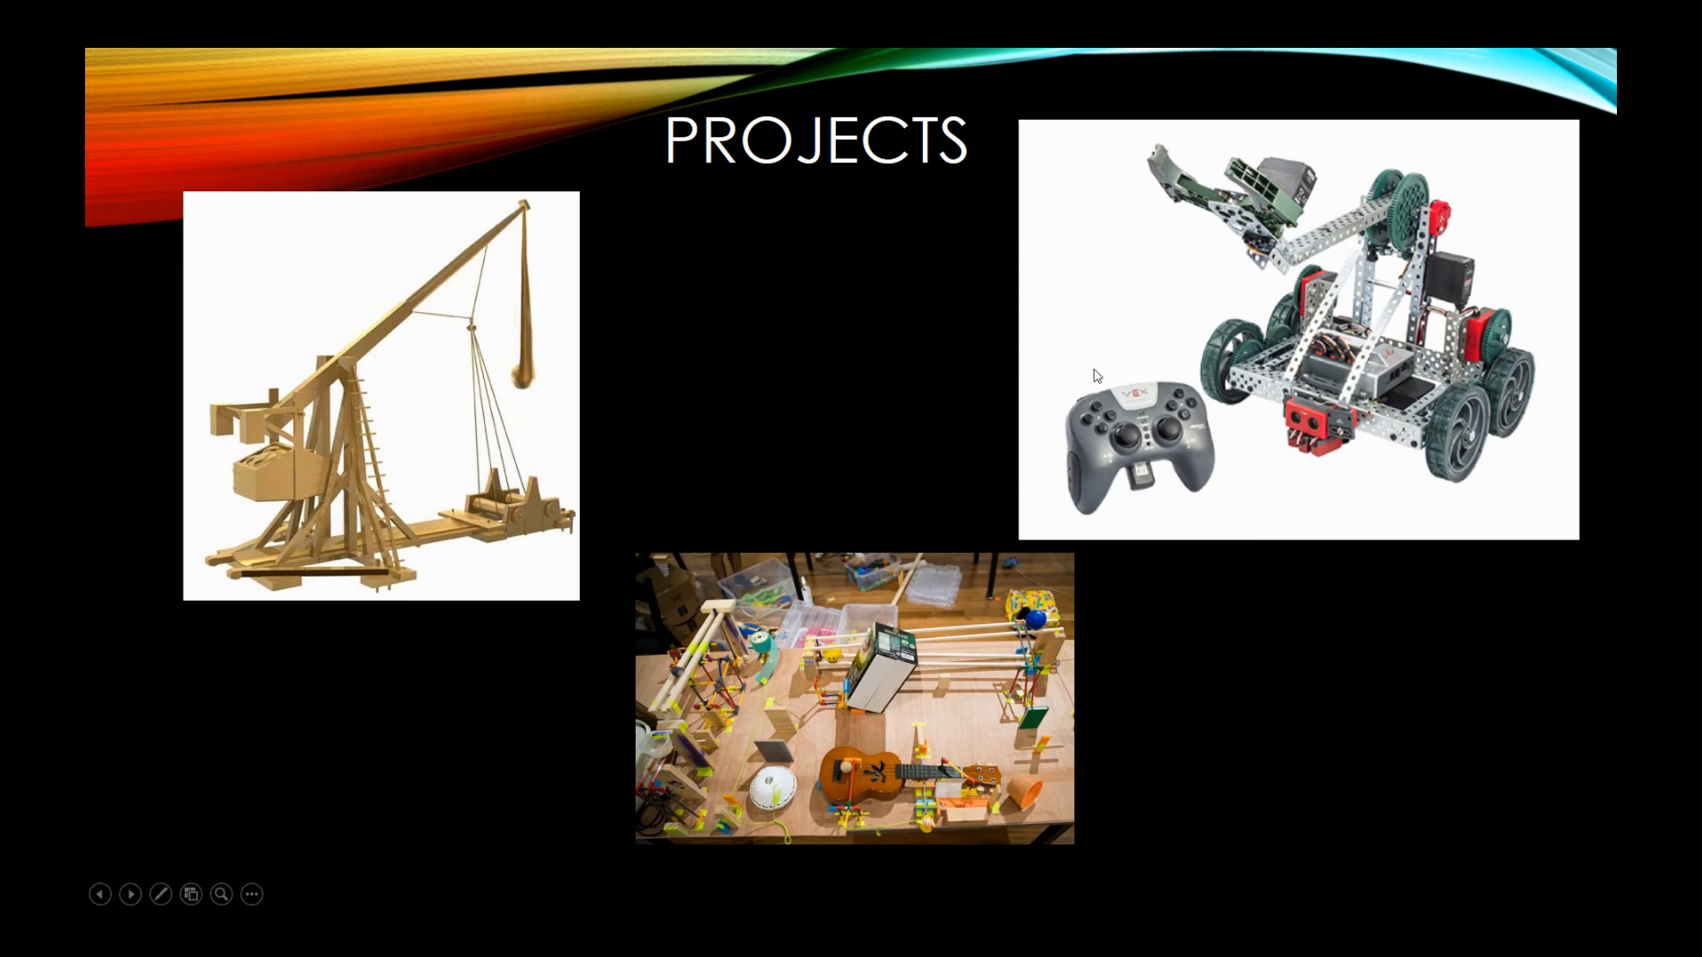
mouse_move(1335, 194)
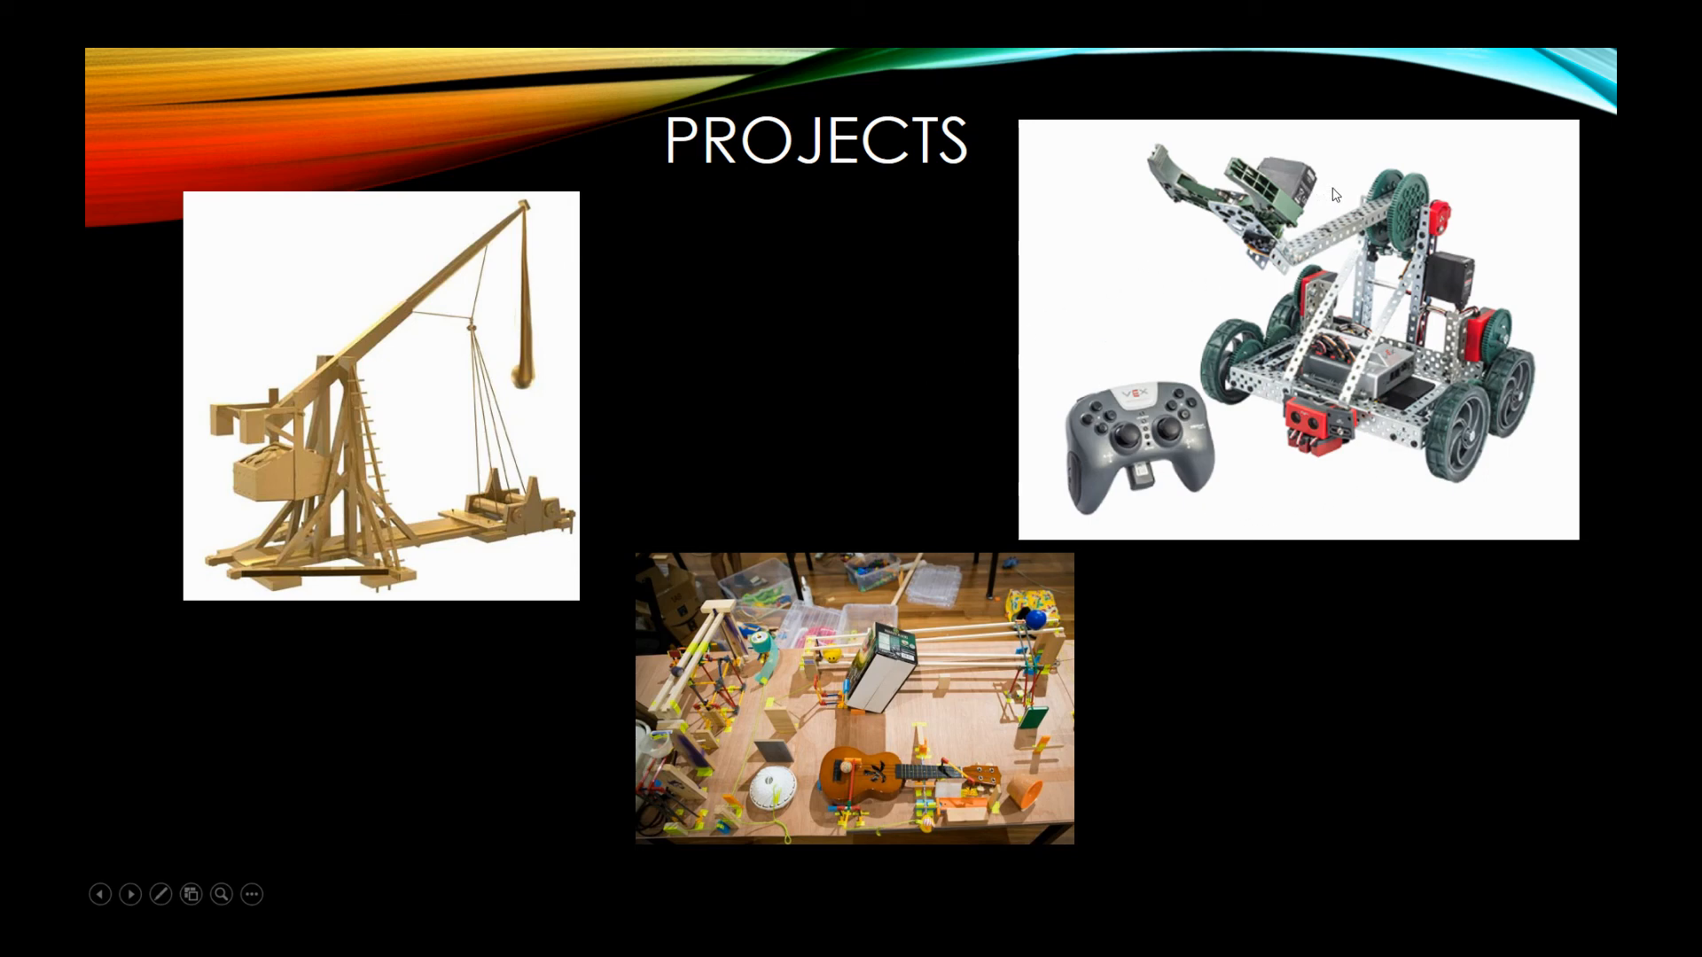
mouse_move(1363, 258)
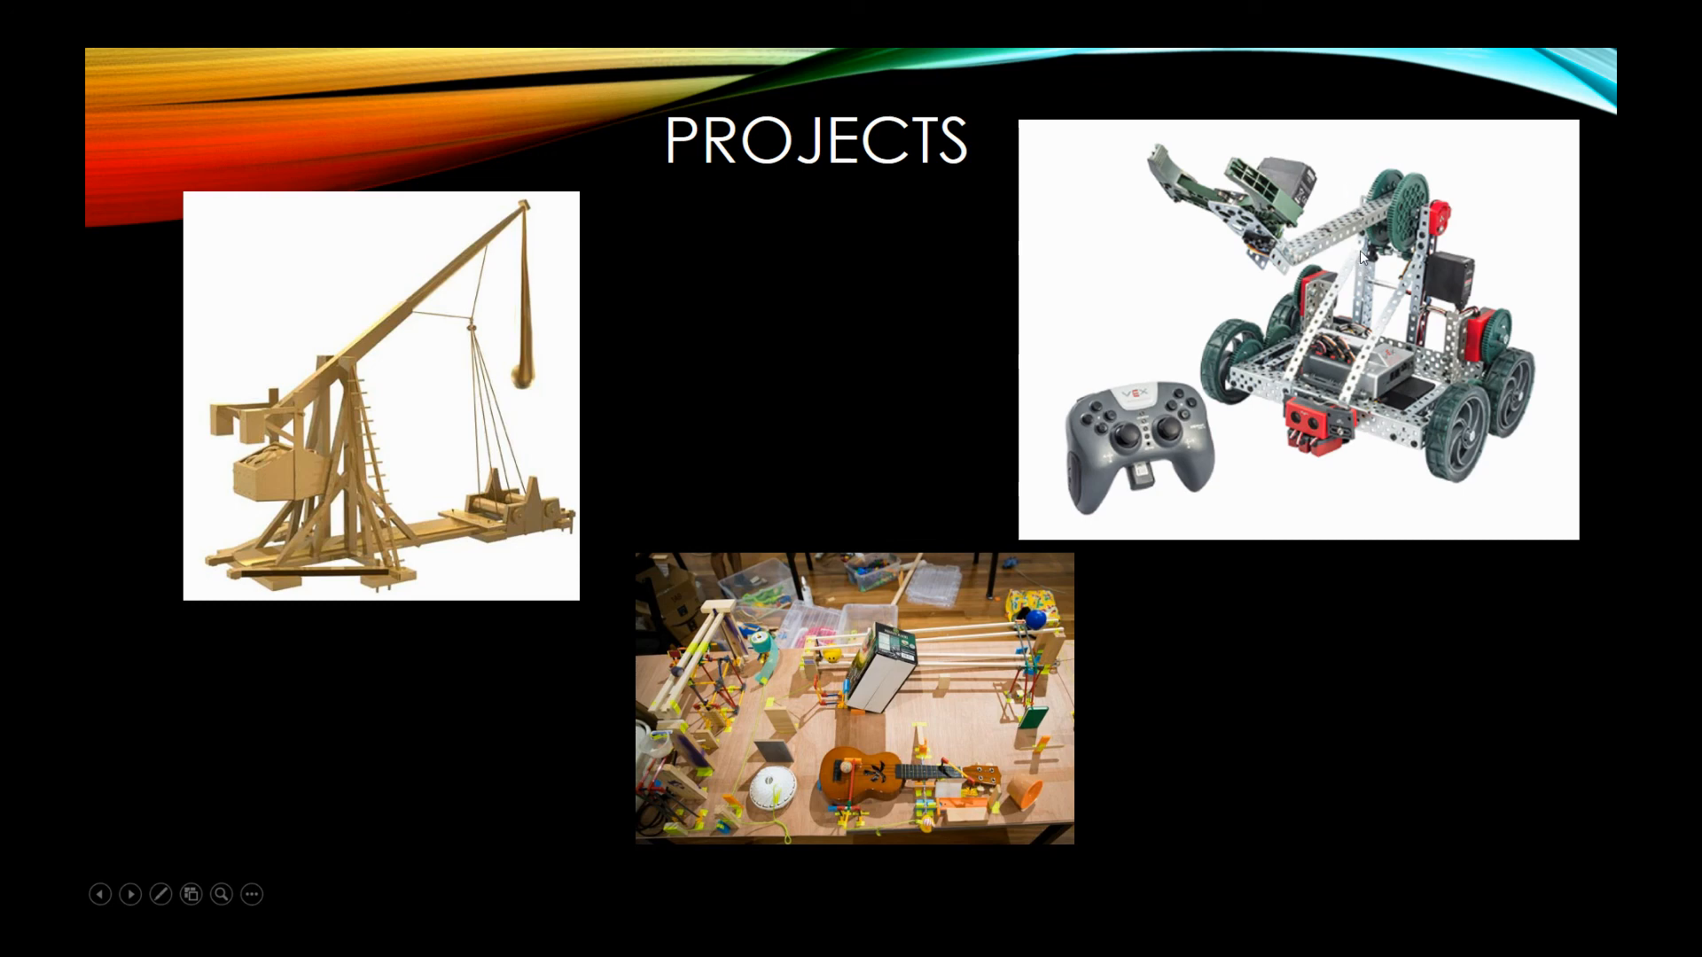
mouse_move(943, 484)
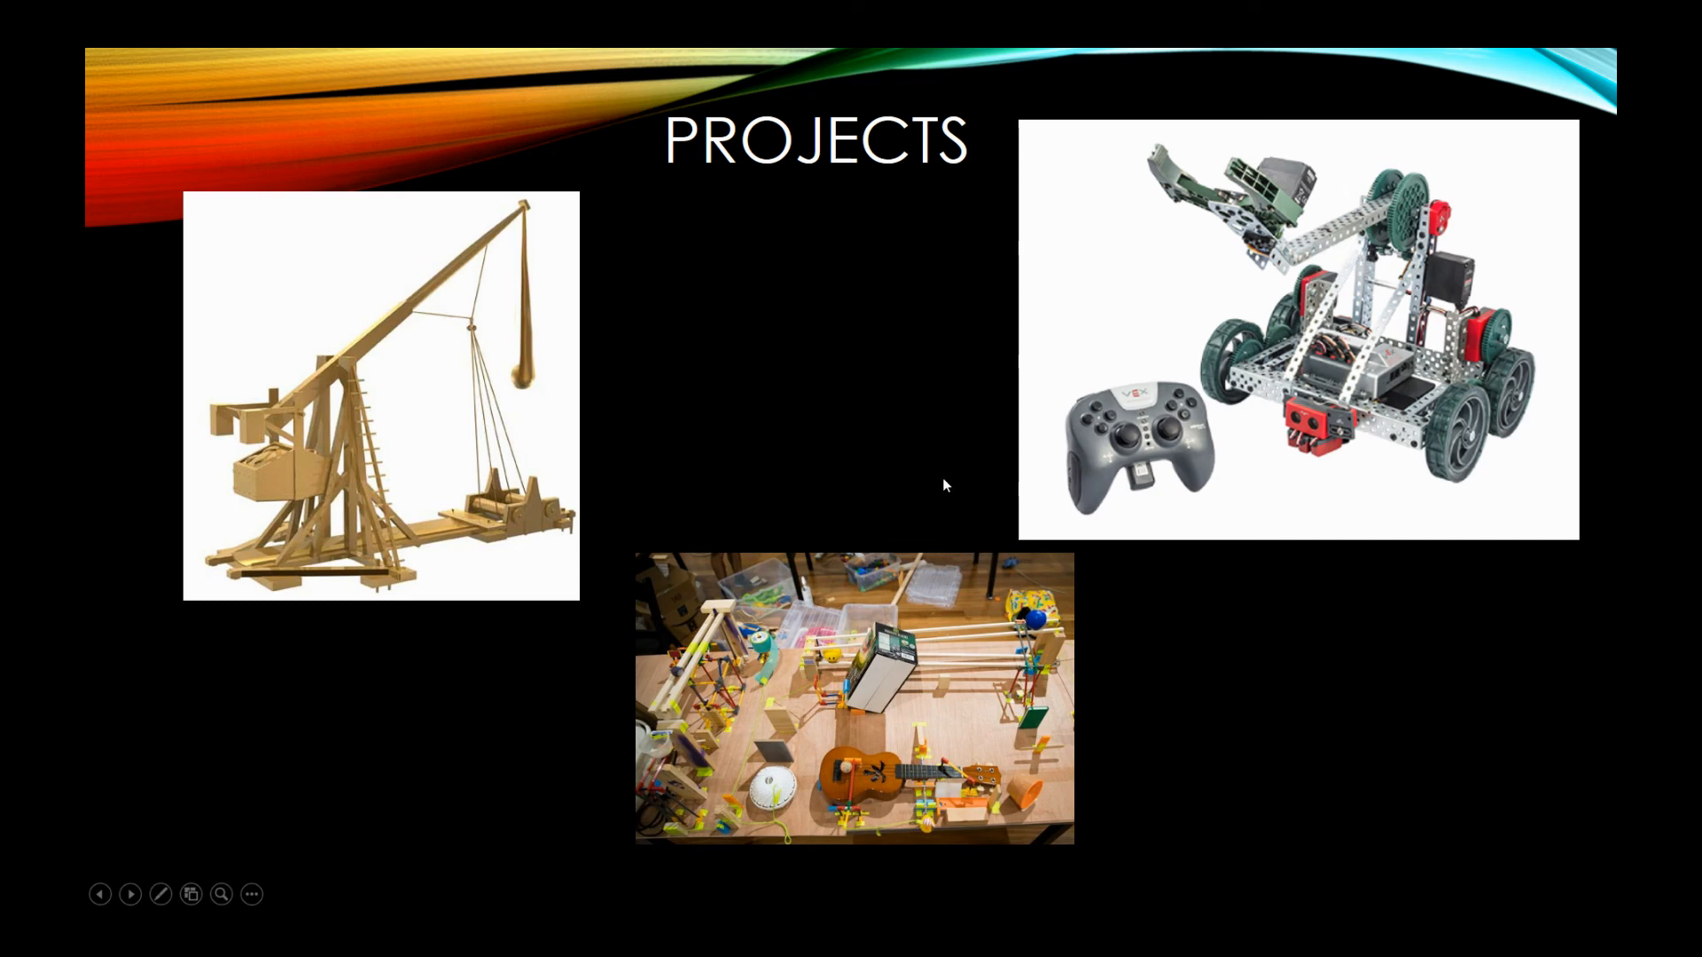
mouse_move(906, 463)
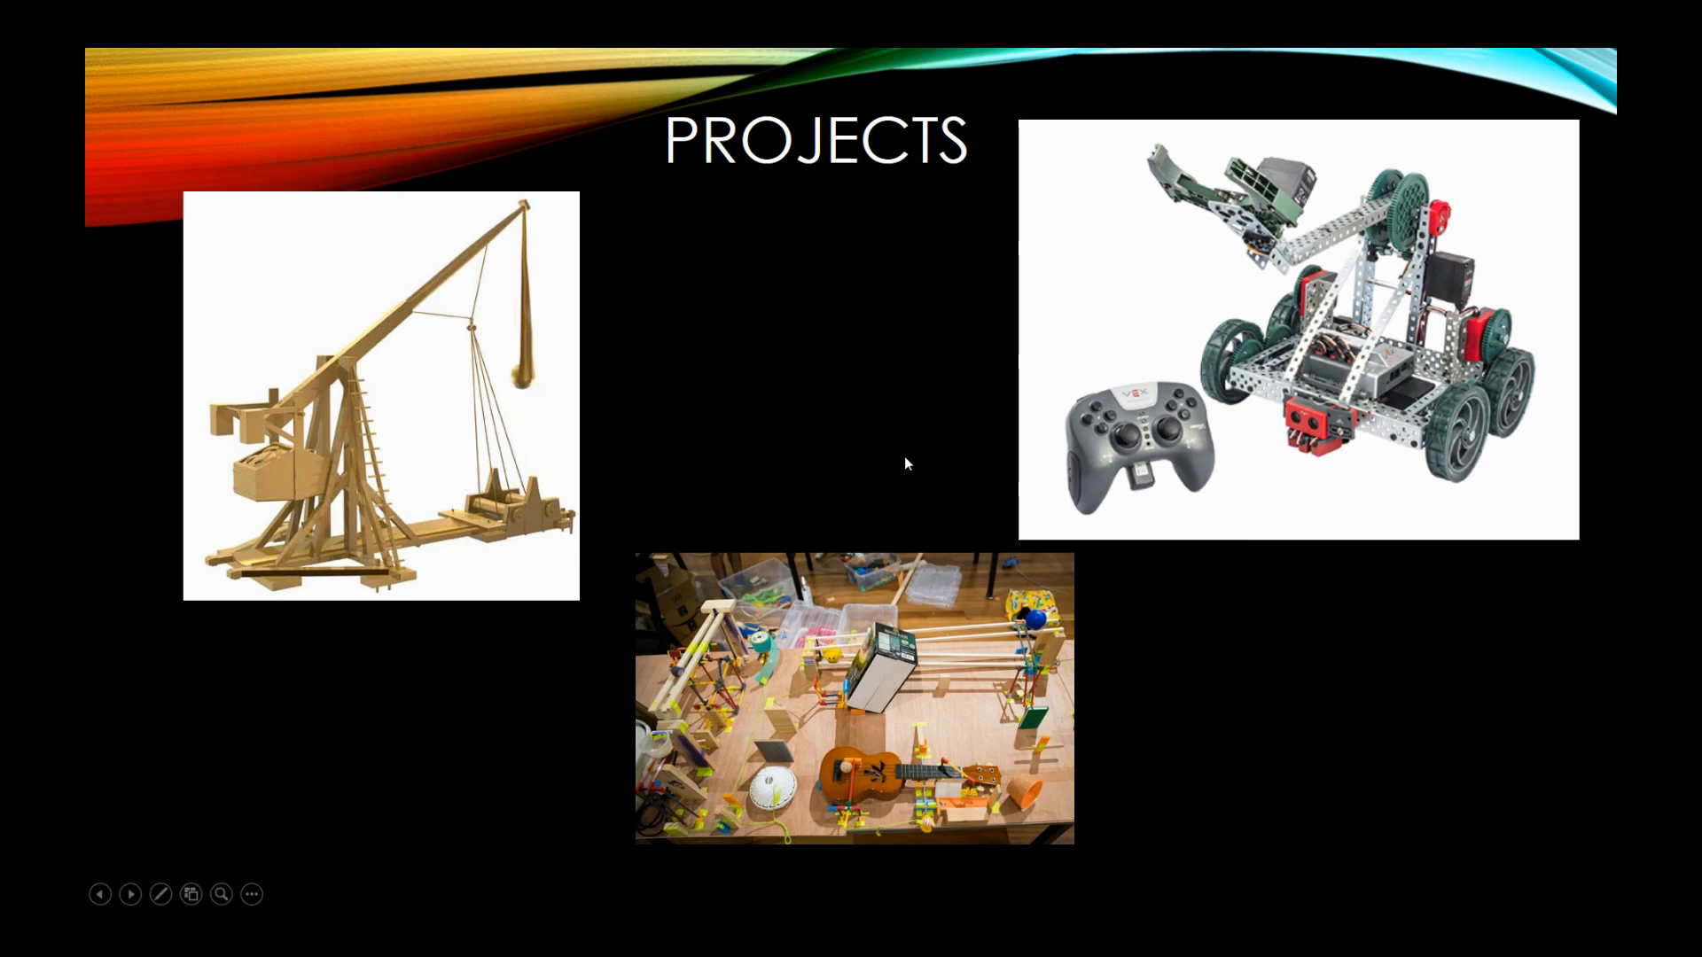
mouse_move(865, 477)
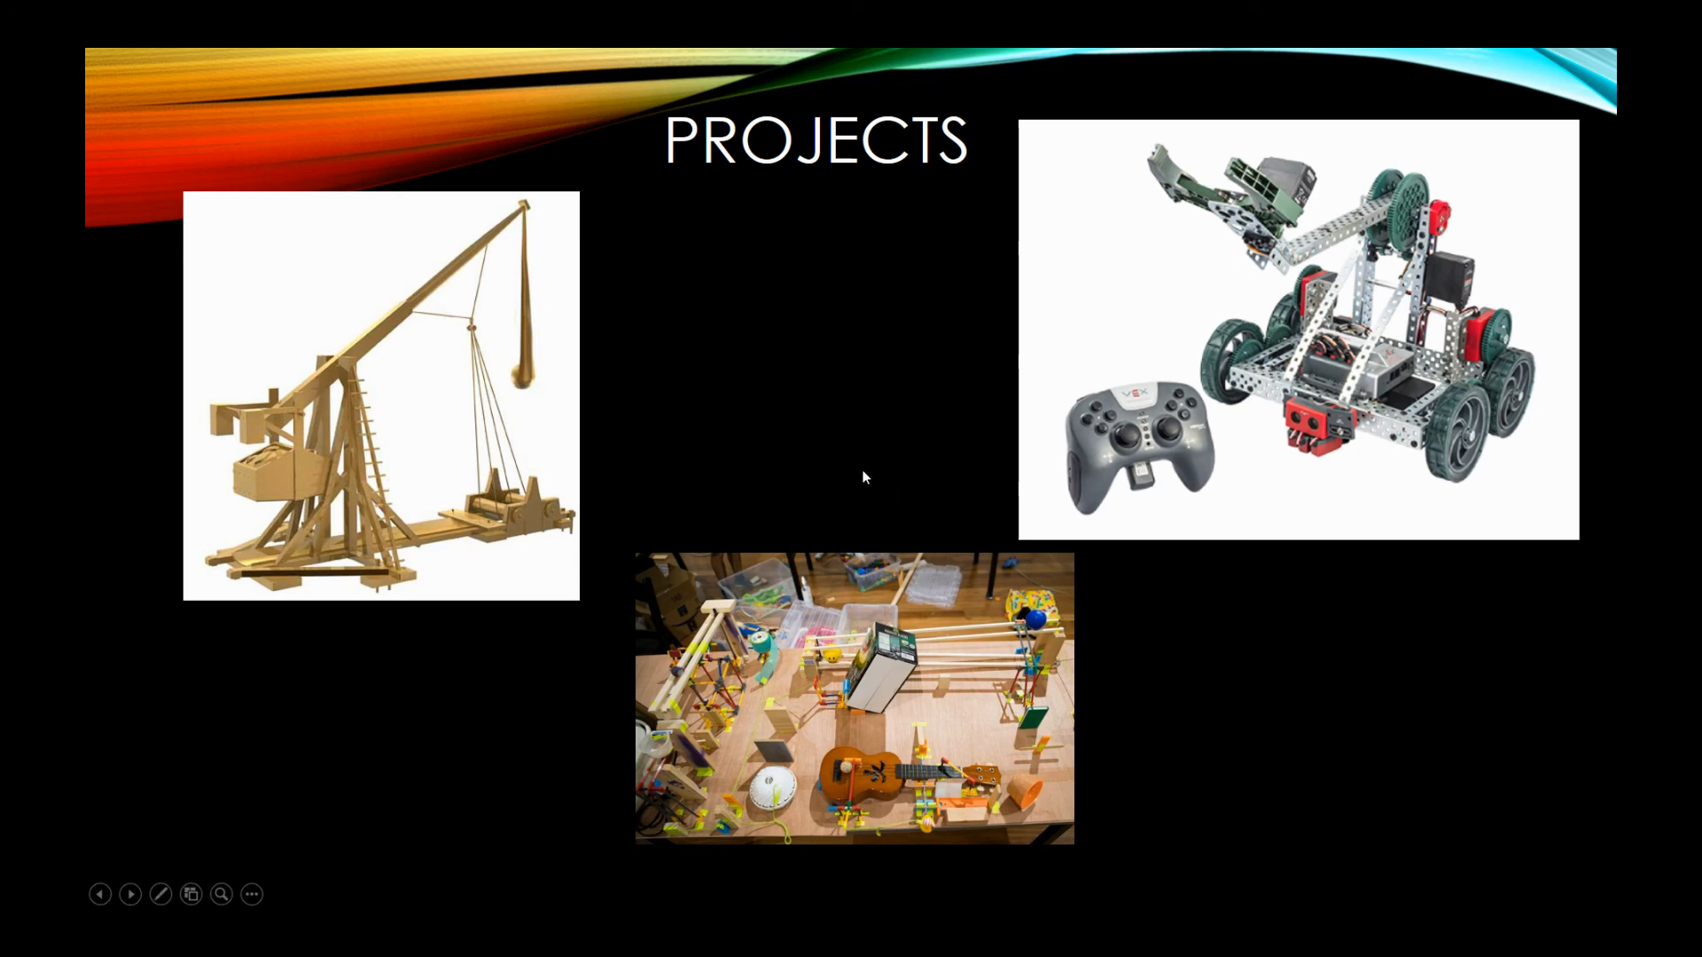